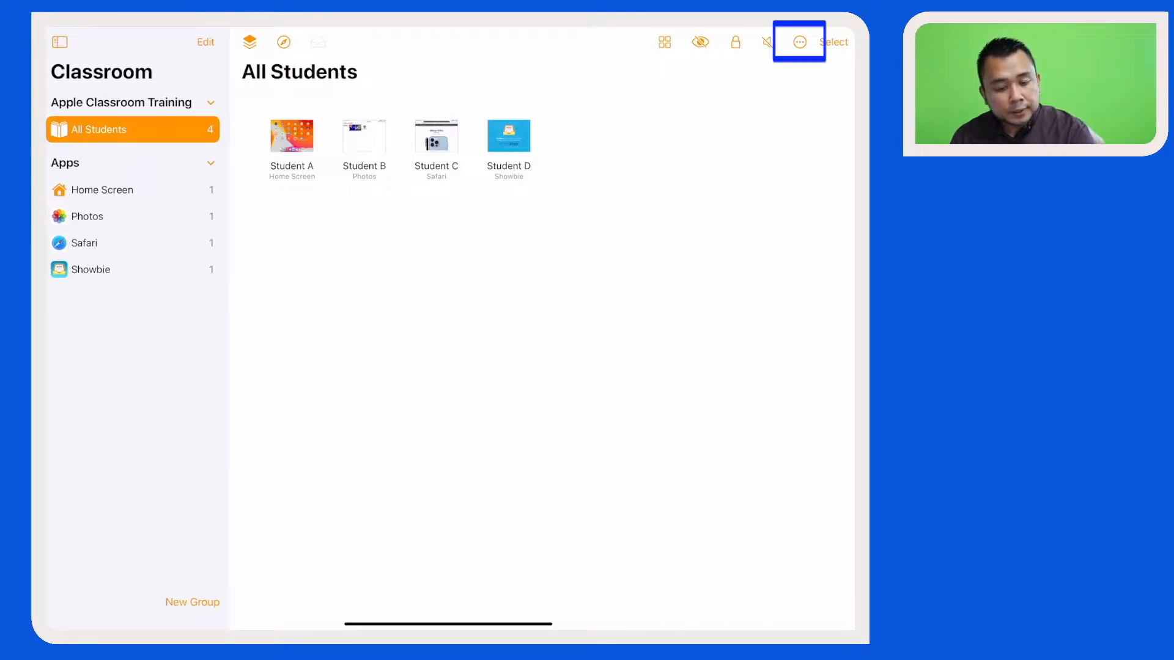
Step: End the class and view TV app usage, showing Student C at 7 minutes
{"action": "left_click", "coordinate": [798, 41]}
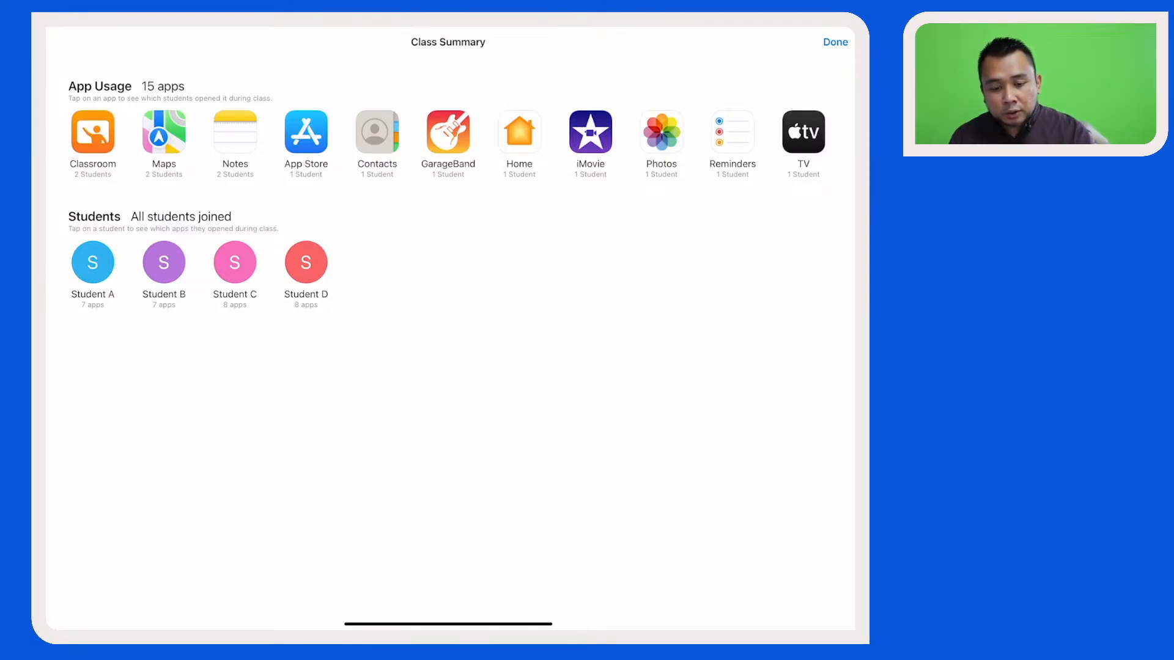
{"action": "left_click", "coordinate": [803, 133]}
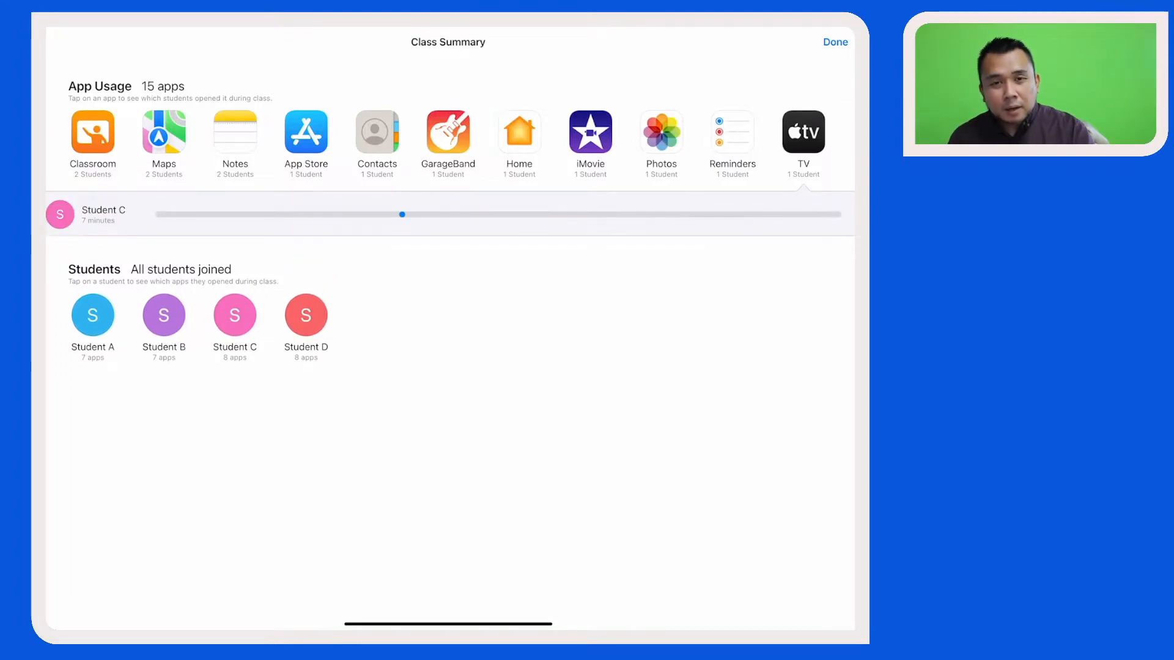
Step: Show Maps usage timelines: Student B 10 minutes, Student D 7 minutes
{"action": "left_click", "coordinate": [92, 214]}
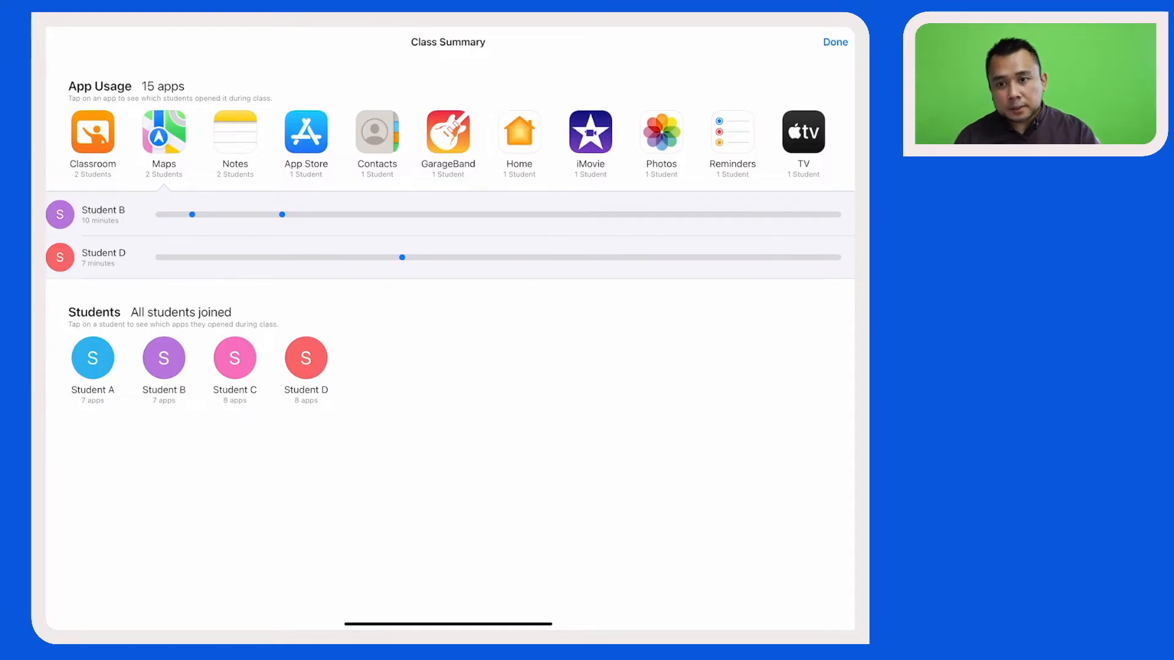
{"action": "scroll", "scroll_direction": "left", "scroll_amount": 3}
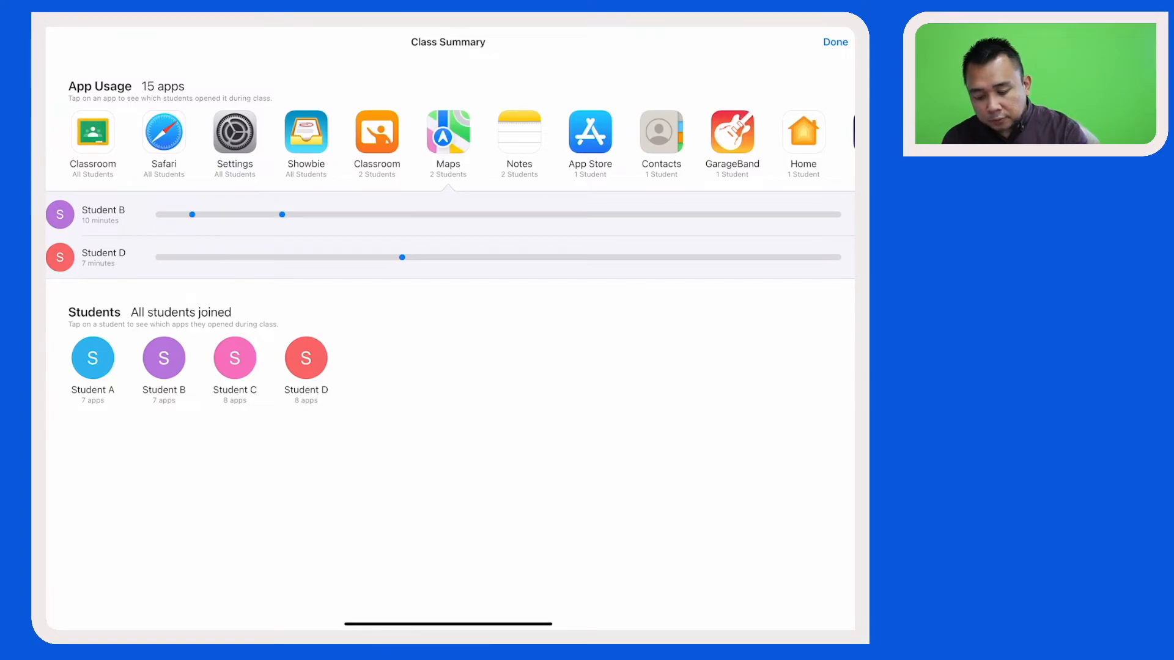
Step: Scroll down the Class Summary toward Student D's per-app timeline
{"action": "scroll", "scroll_direction": "down", "scroll_amount": 3}
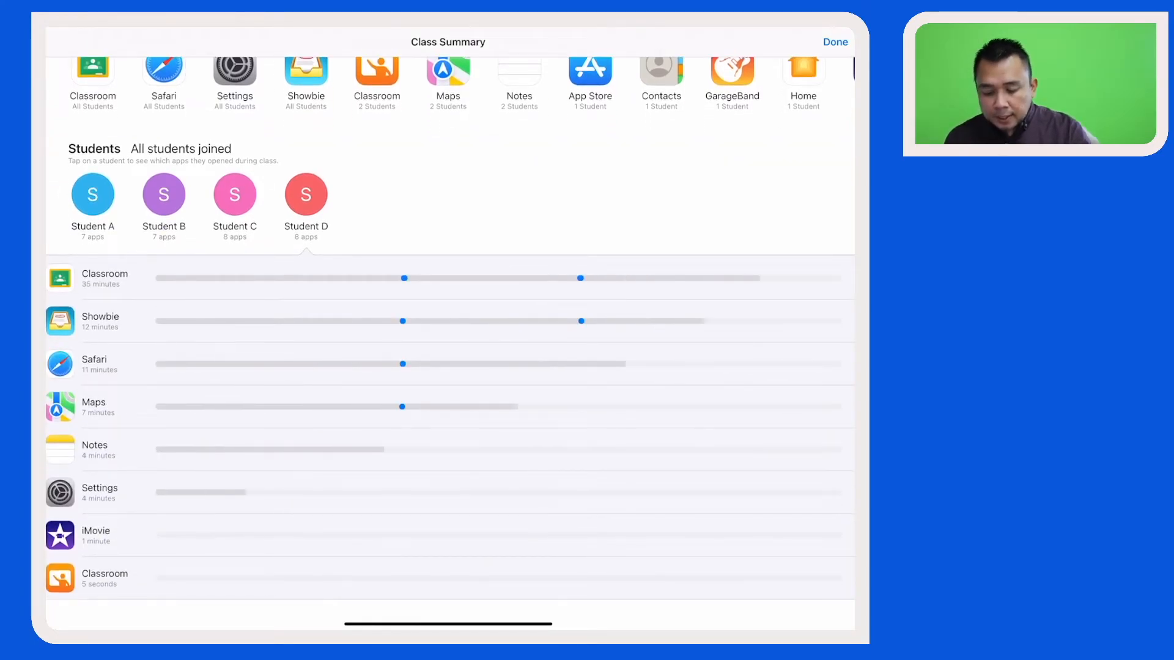